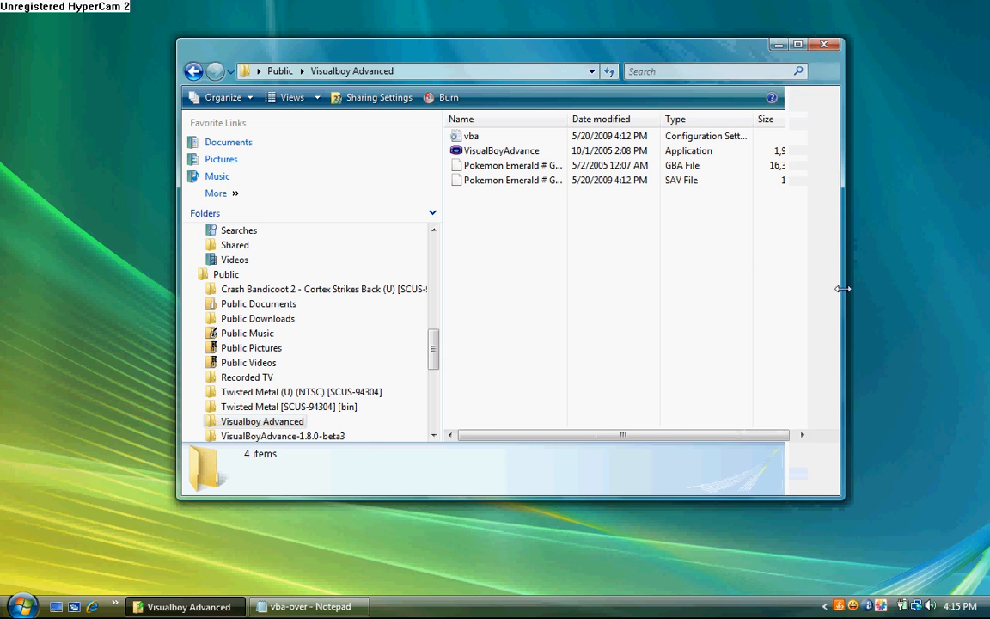
- Widen the Visualboy Advanced folder window to show file sizes, then select VisualBoyAdvance
drag(844, 288, 881, 288)
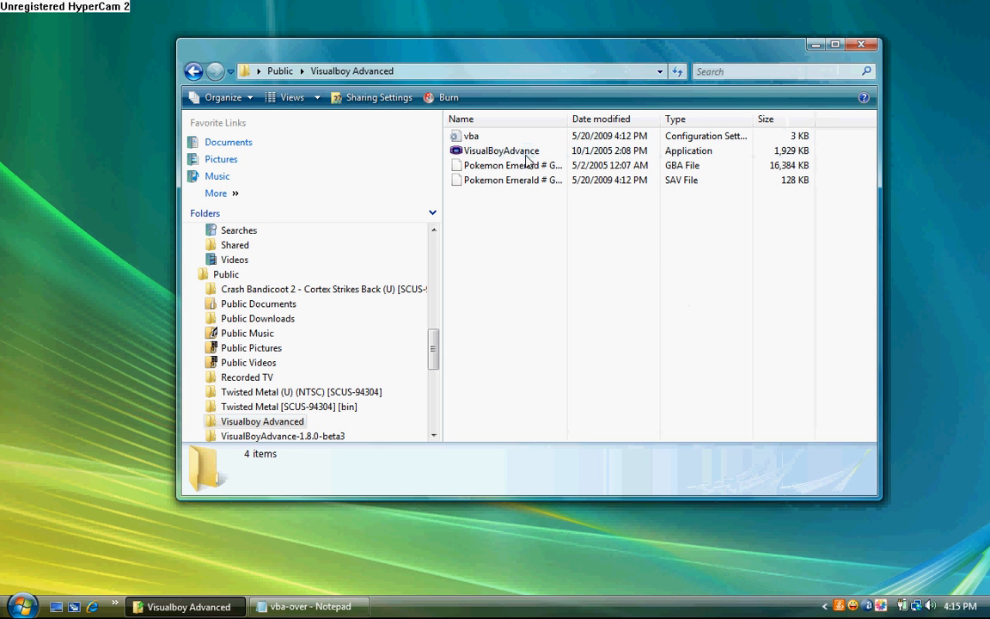
mouse_move(539, 273)
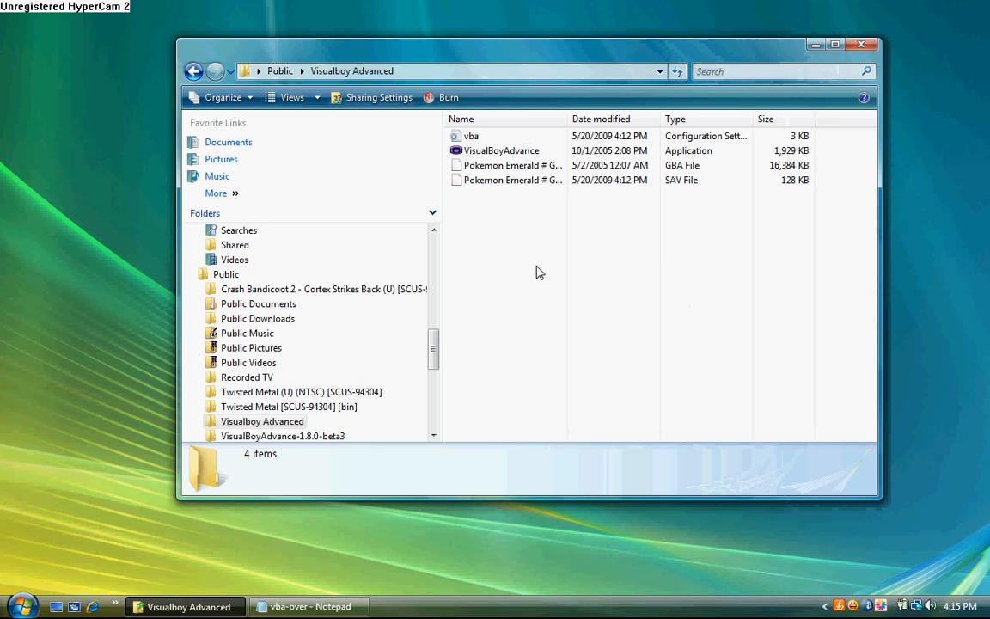
mouse_move(518, 257)
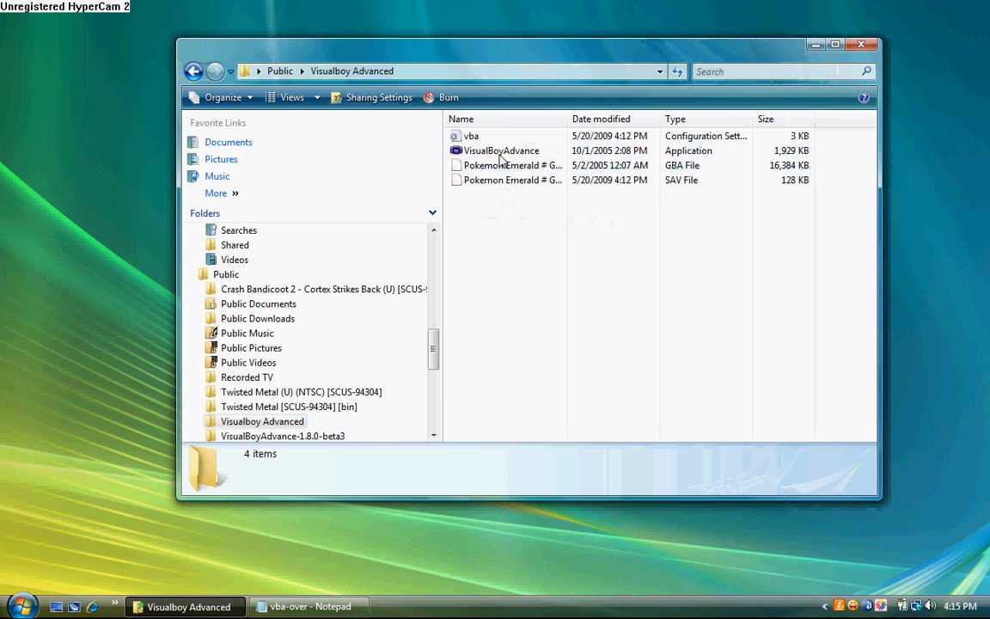
click(501, 150)
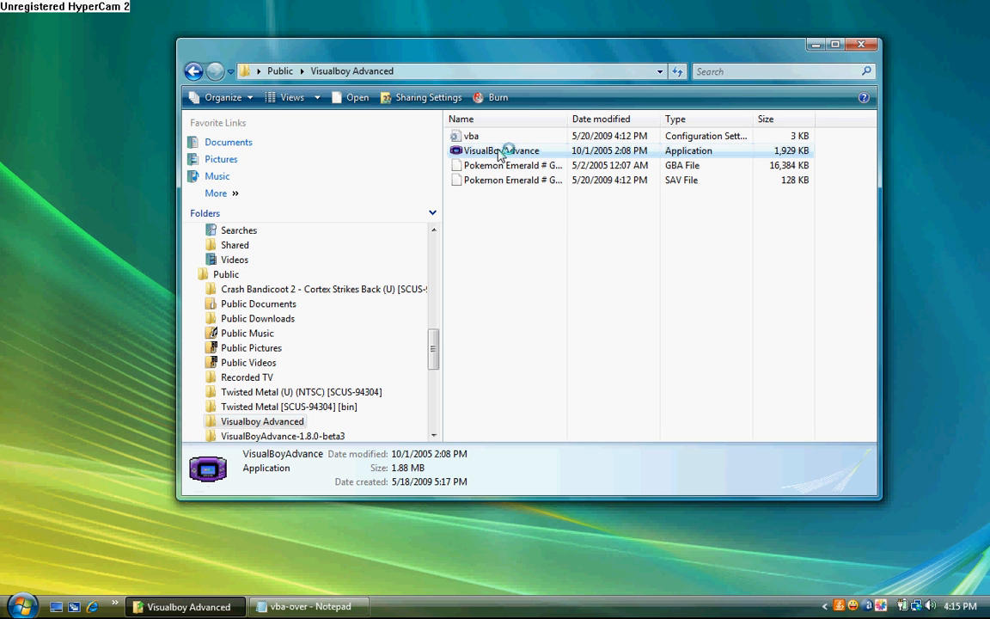
double_click(501, 151)
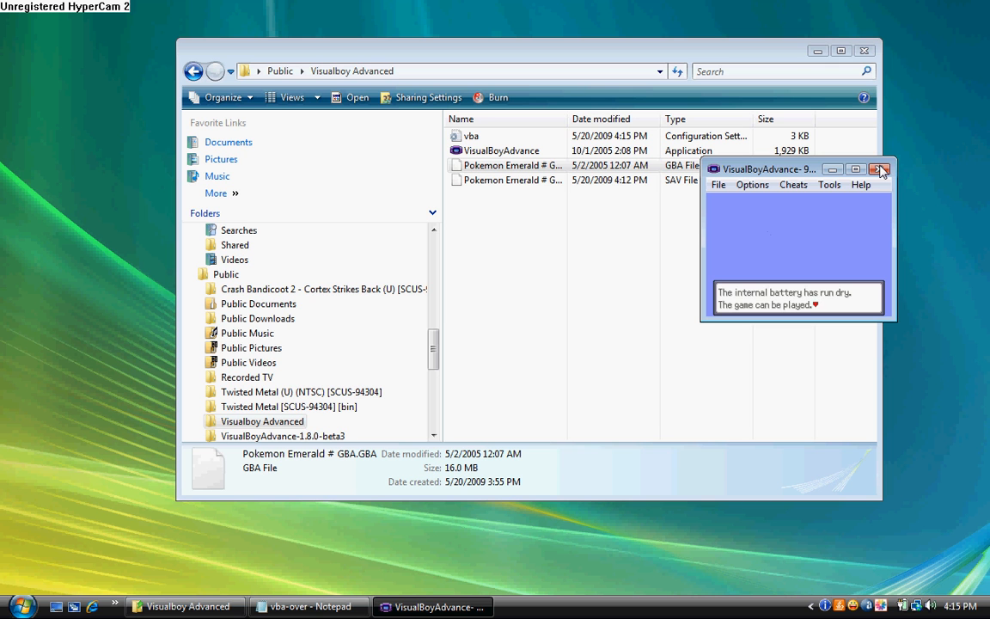
click(880, 168)
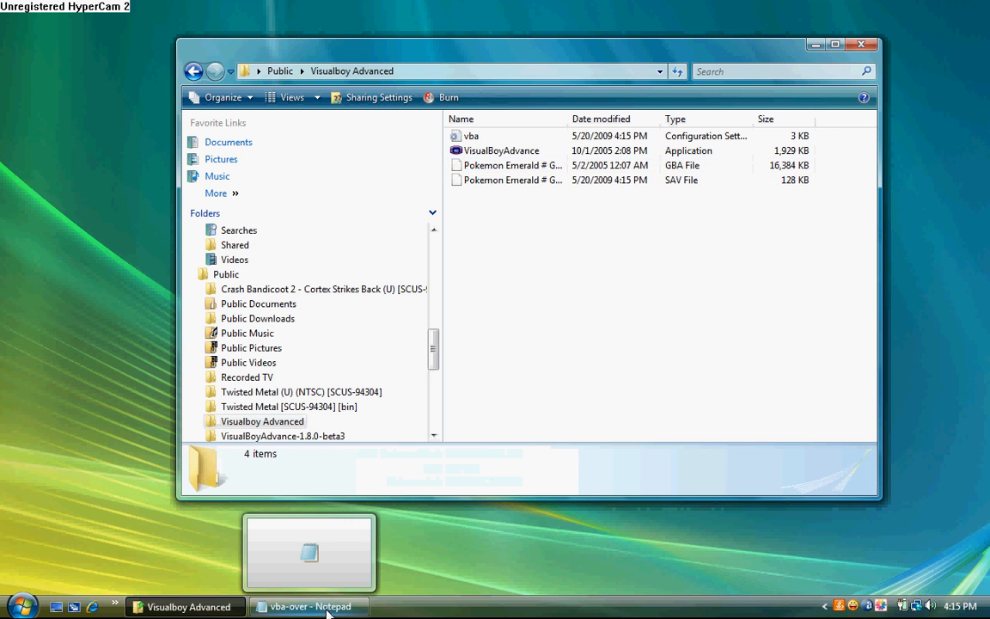
- Restore the vba-over Notepad window showing the [BPEE] rtcEnabled and flashSize settings
click(309, 606)
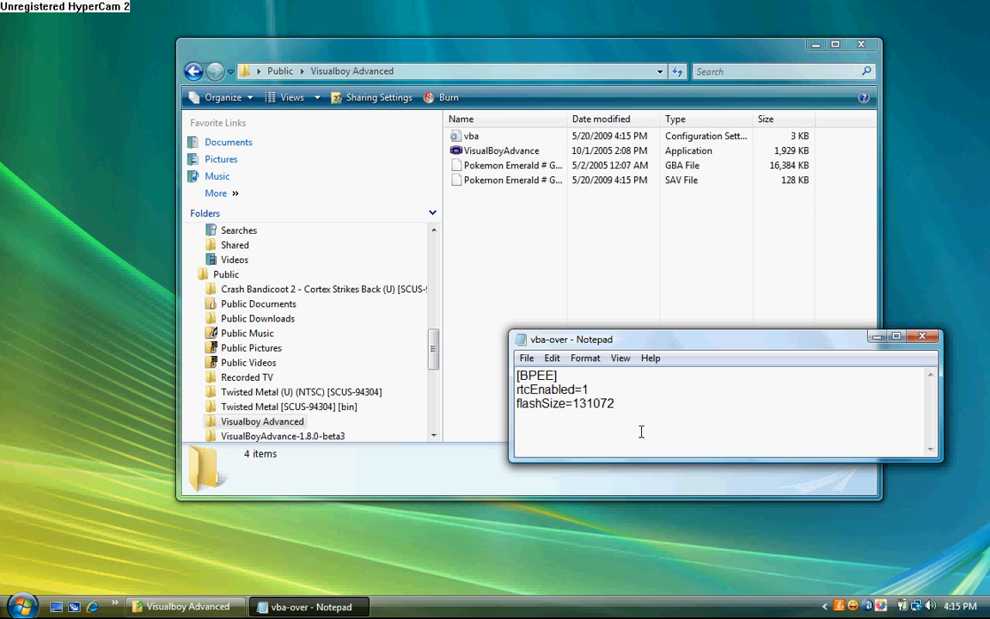
mouse_move(599, 391)
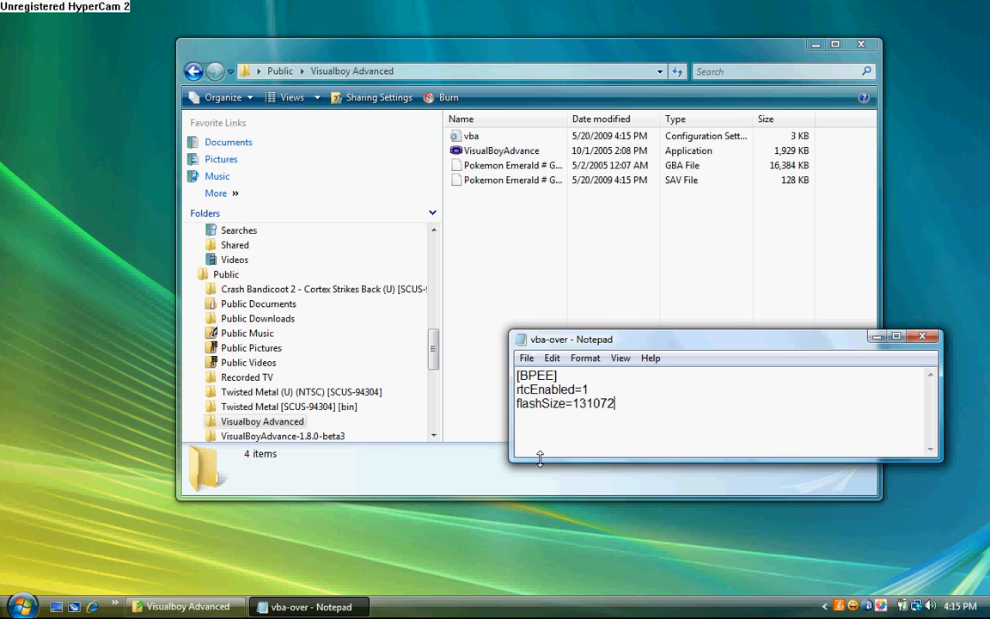
- Save the Notepad text as vba-over.ini in the Visualboy Advanced folder
click(526, 357)
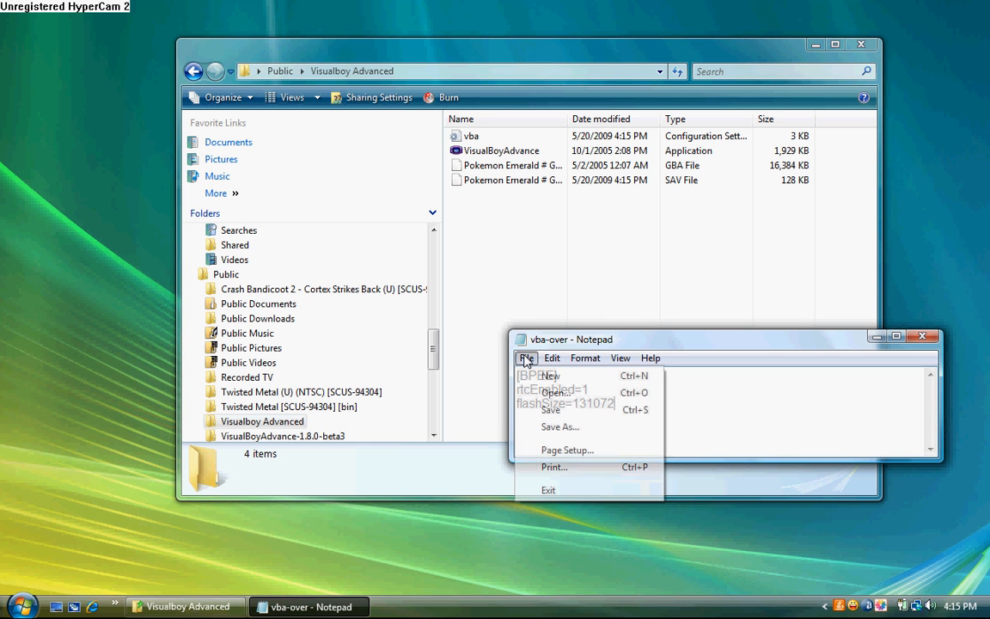
mouse_move(560, 427)
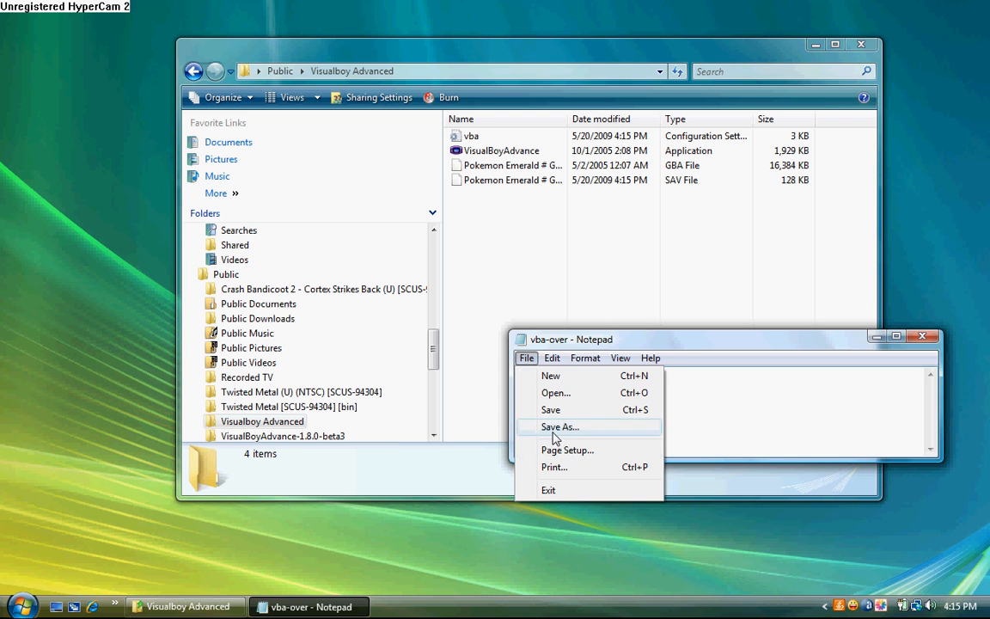
click(559, 426)
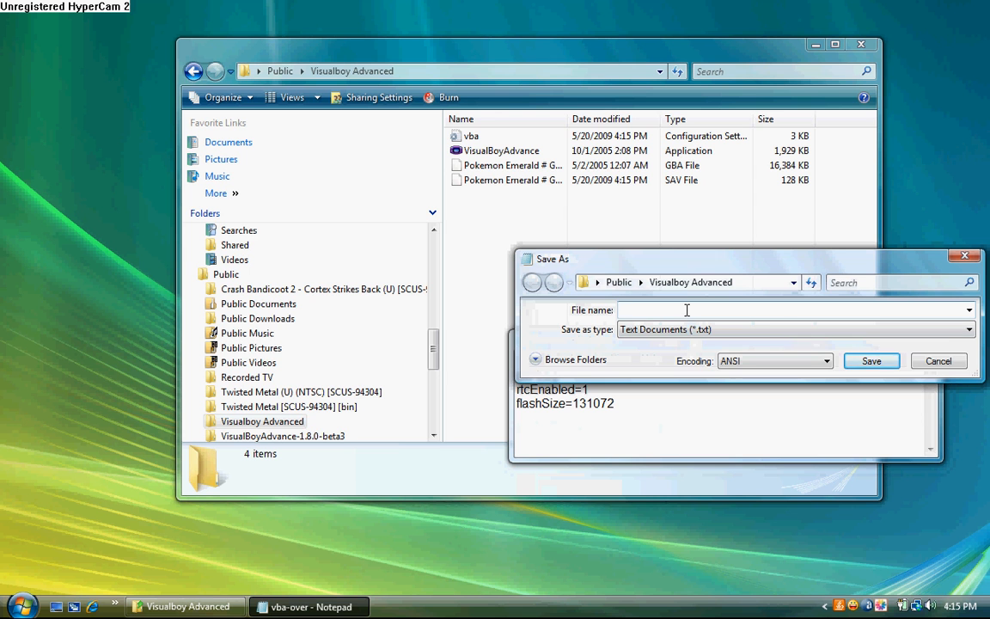
text(vb)
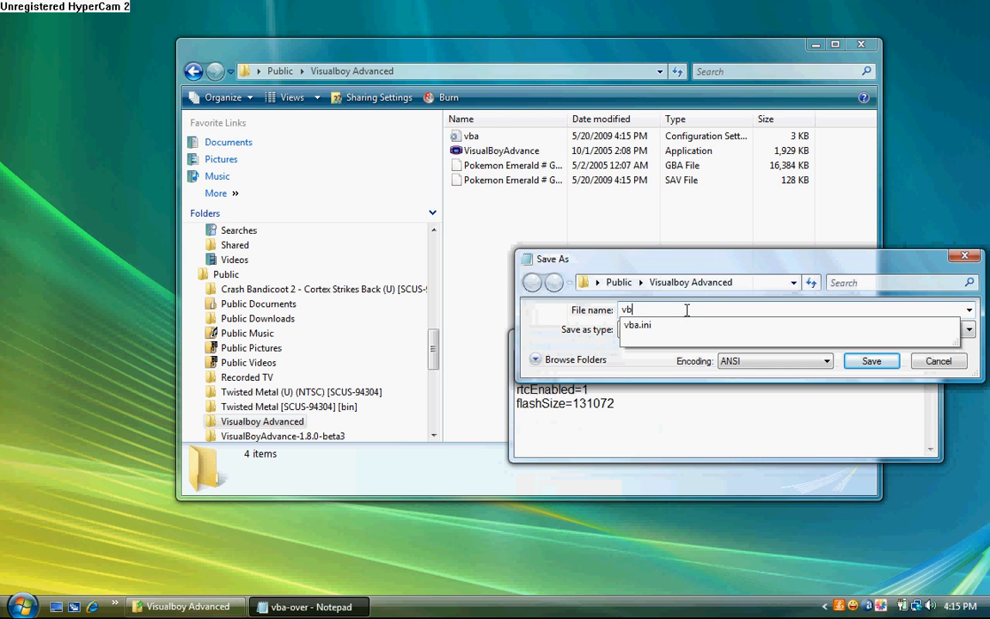
text(a-ove)
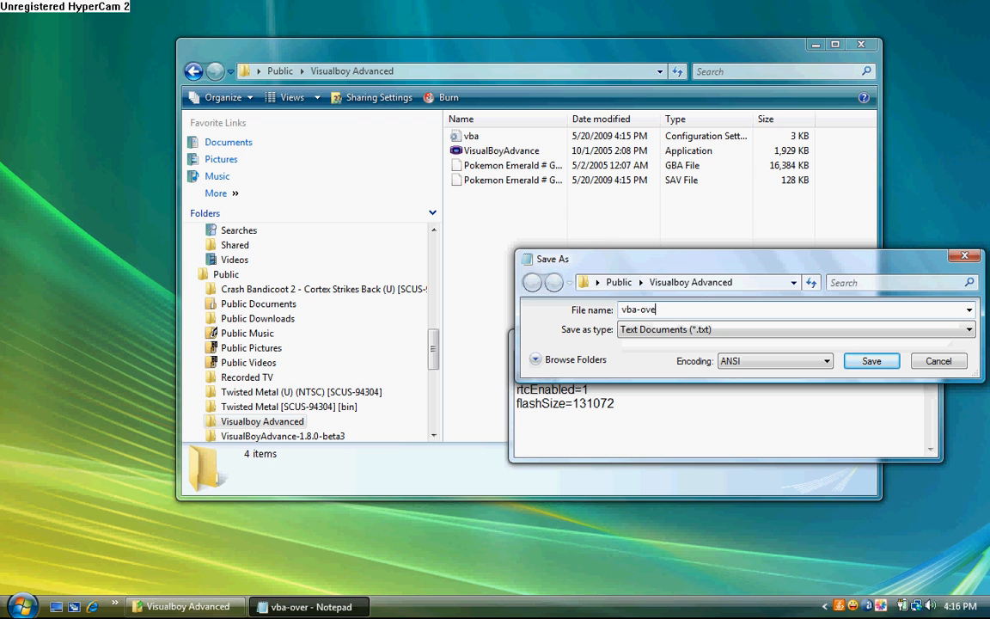
text(r.ini)
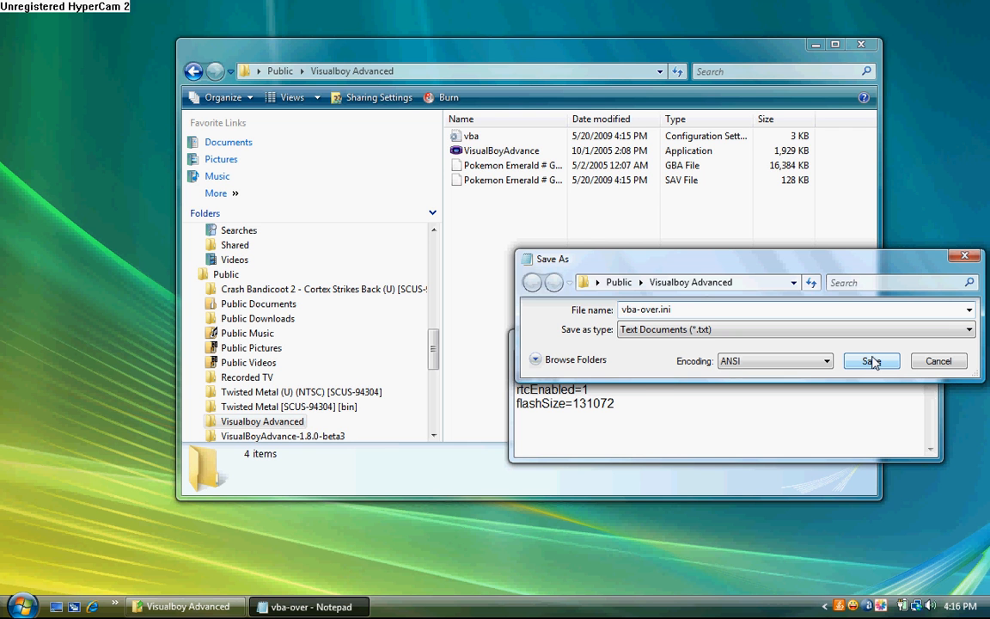
click(871, 360)
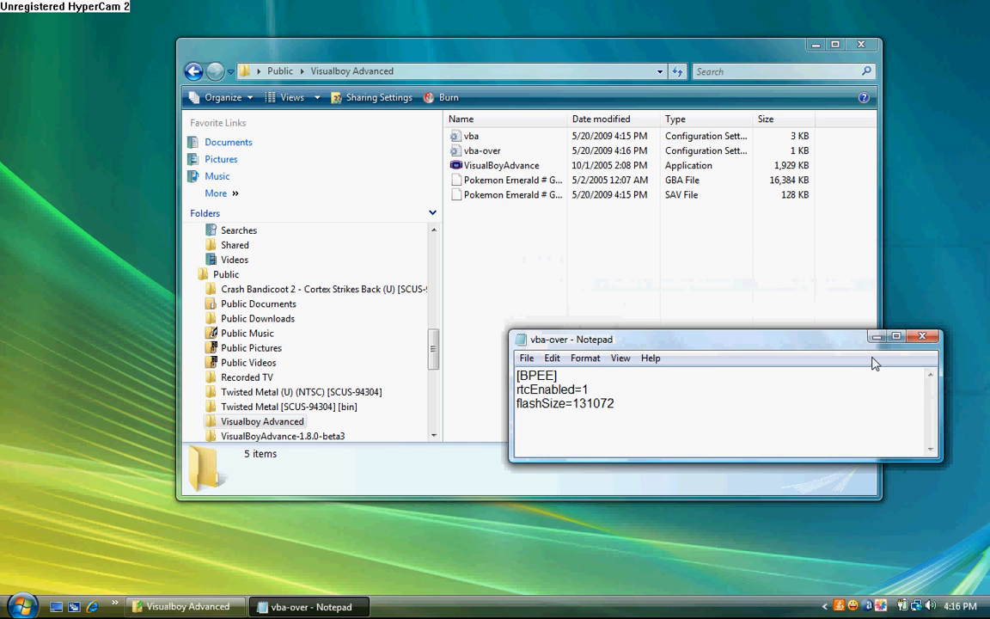
- Close Notepad and double-click VisualBoyAdvance to relaunch the emulator
click(924, 336)
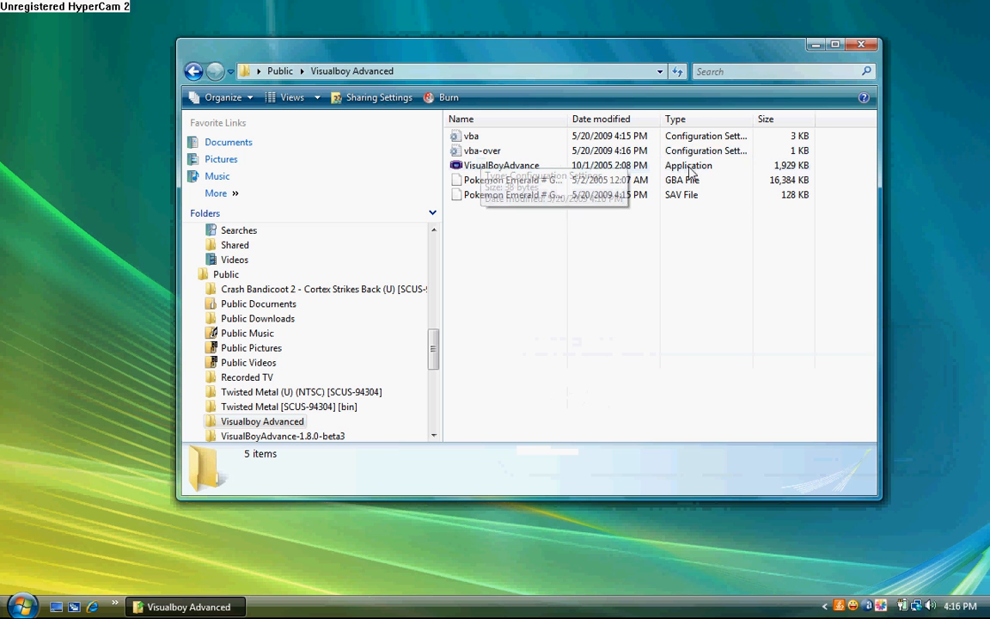
mouse_move(712, 258)
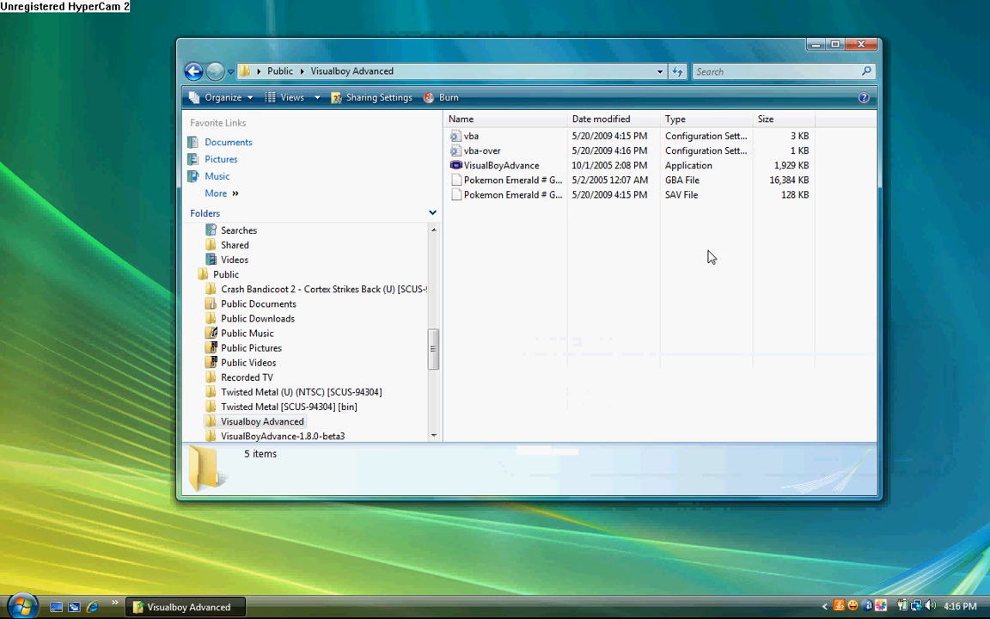
mouse_move(483, 151)
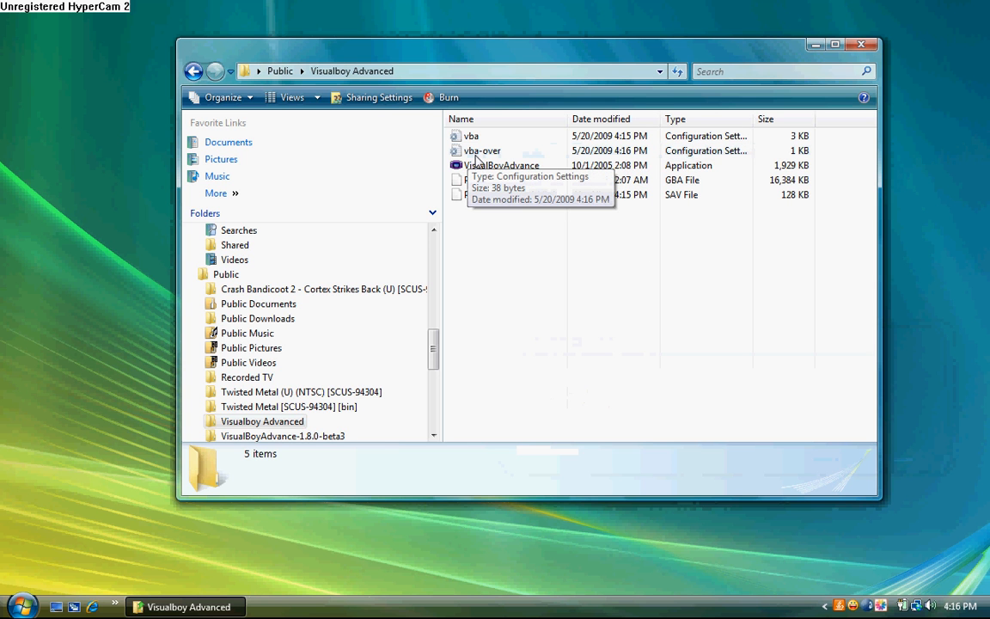
mouse_move(501, 292)
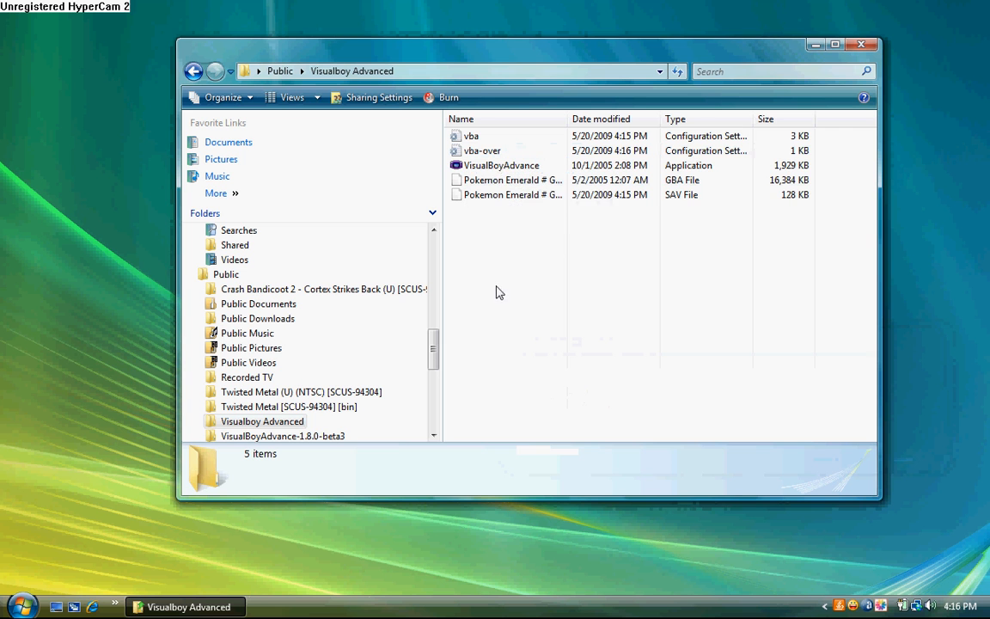
click(501, 165)
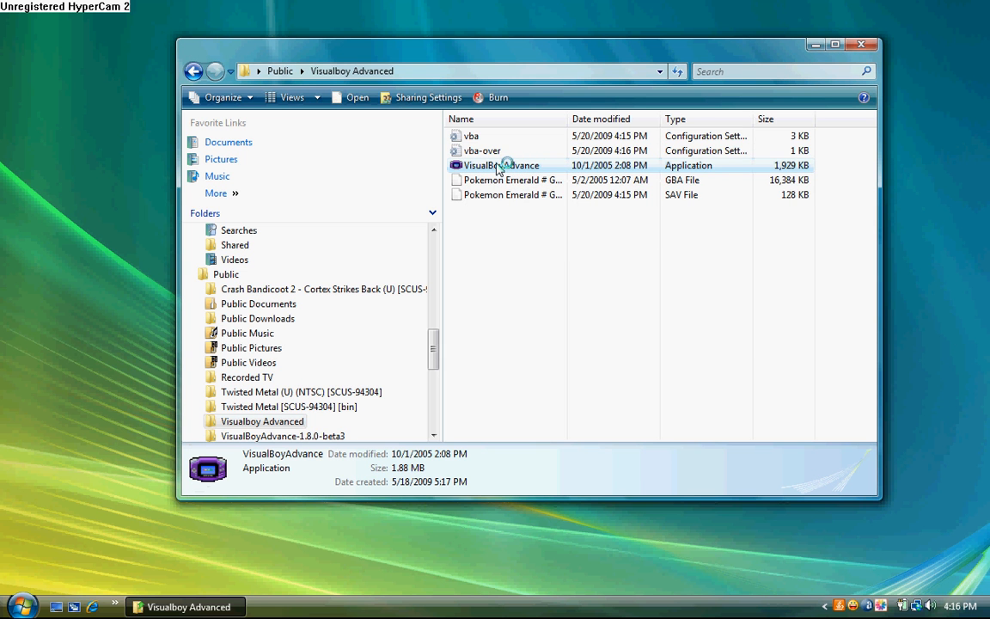
double_click(501, 165)
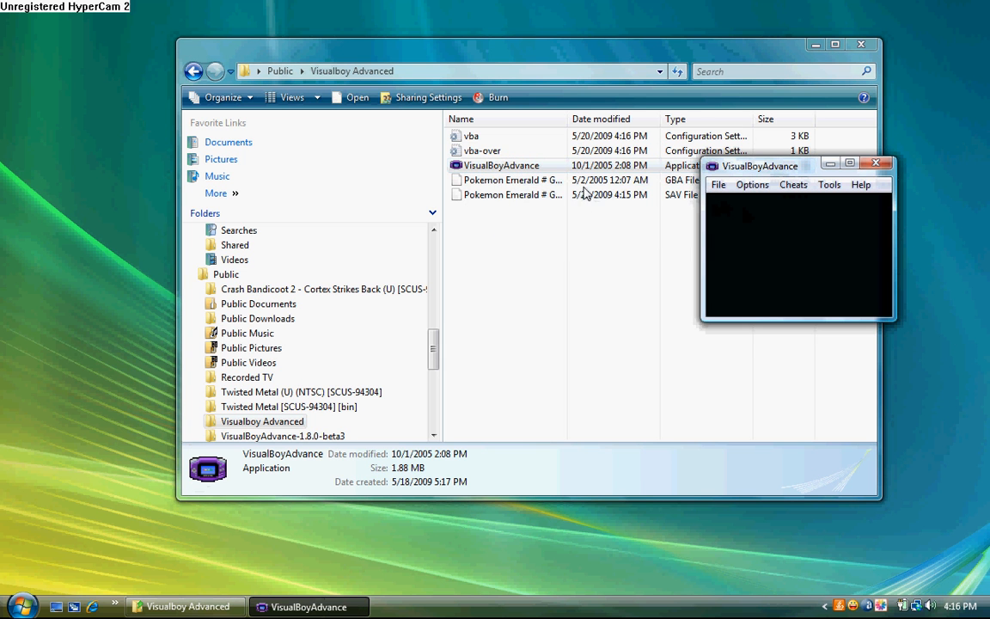